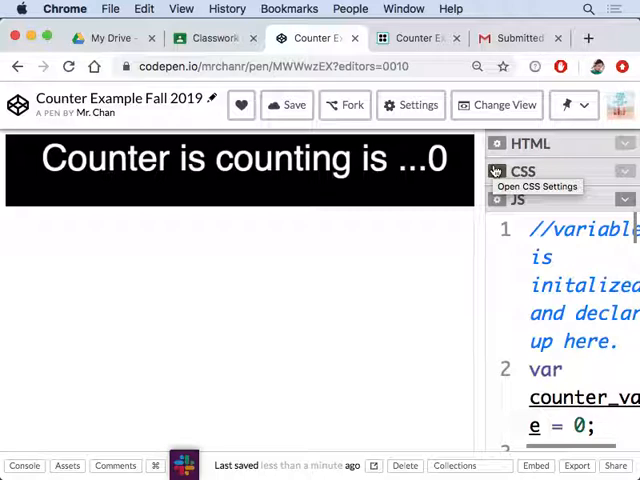
{"action": "mouse_move", "coordinate": [357, 171]}
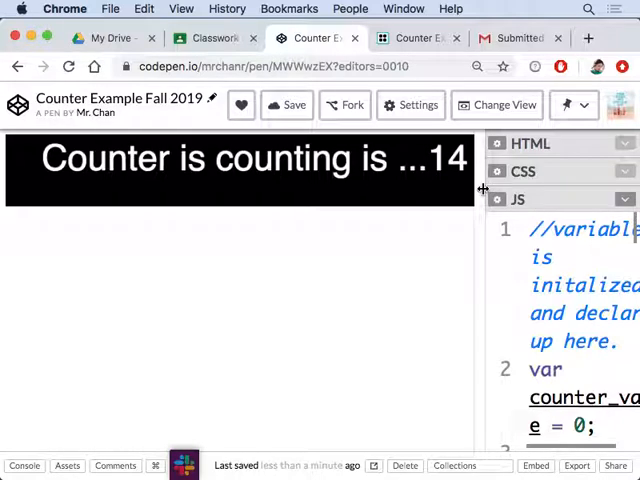
Step: Count the CodePen example up to 78, then switch to the Game Lab Counter Example project
{"action": "left_click_drag", "start_coordinate": [483, 190], "coordinate": [430, 190]}
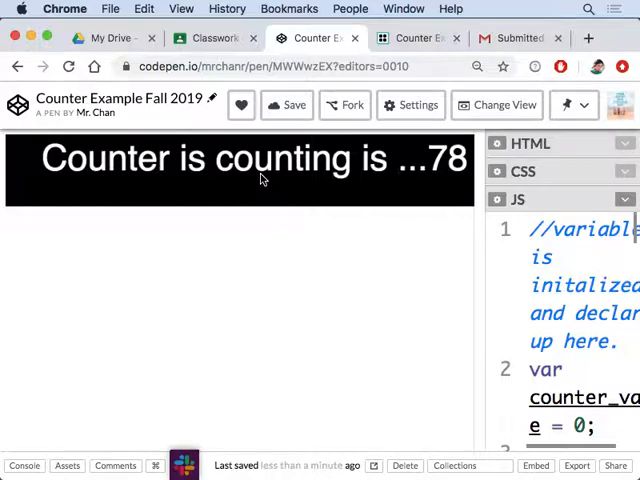
{"action": "left_click", "coordinate": [417, 38]}
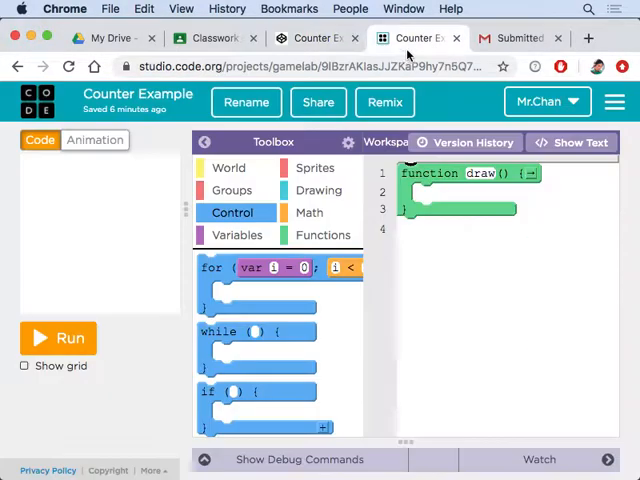
Step: Add a text() block in draw() reading "Counter is counting.." at position 0, 15
{"action": "left_click", "coordinate": [416, 38]}
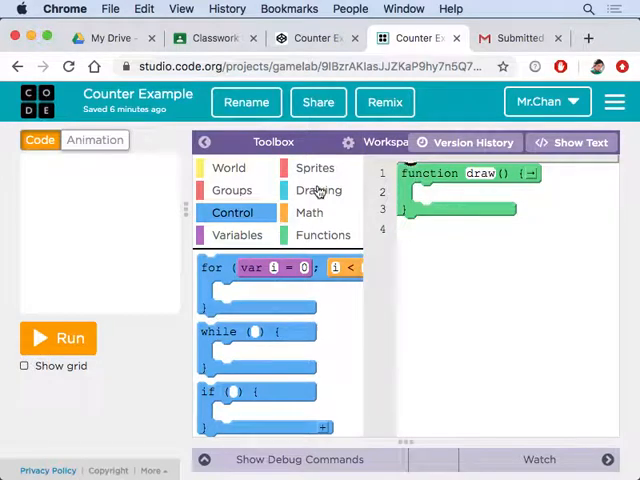
{"action": "left_click", "coordinate": [318, 190]}
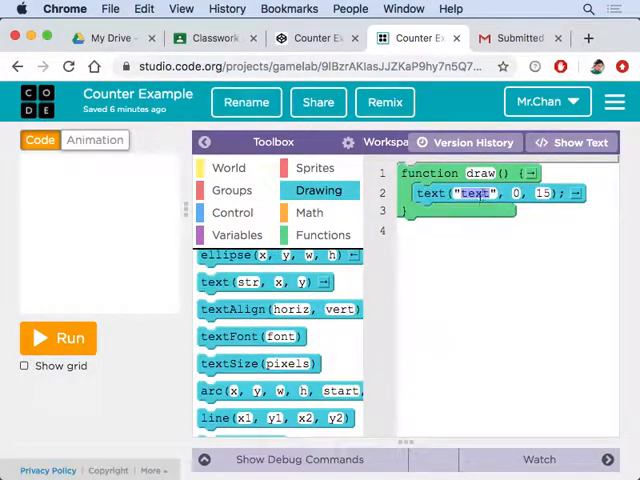
{"action": "type", "text": "COunter"}
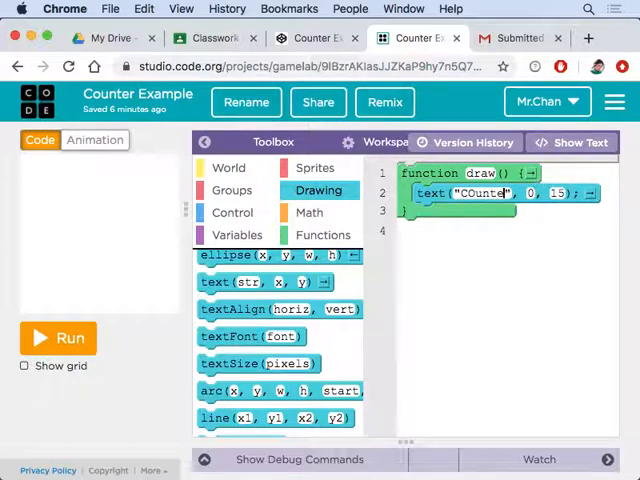
{"action": "type", "text": "ri"}
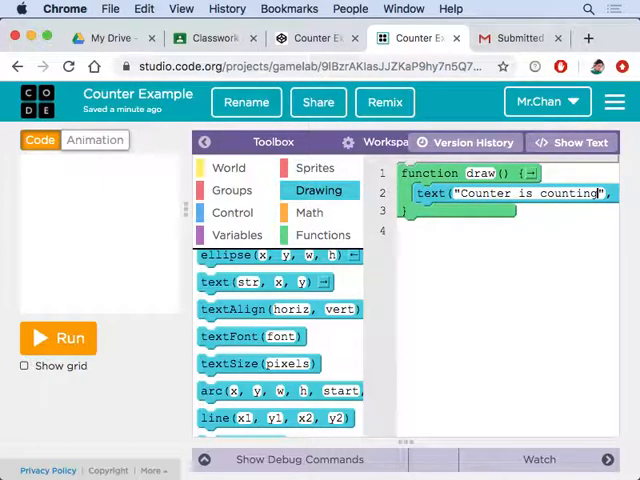
{"action": "type", "text": ".."}
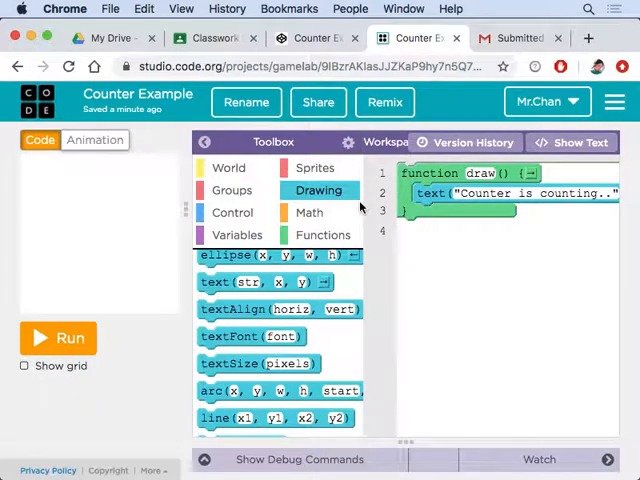
{"action": "mouse_move", "coordinate": [143, 210]}
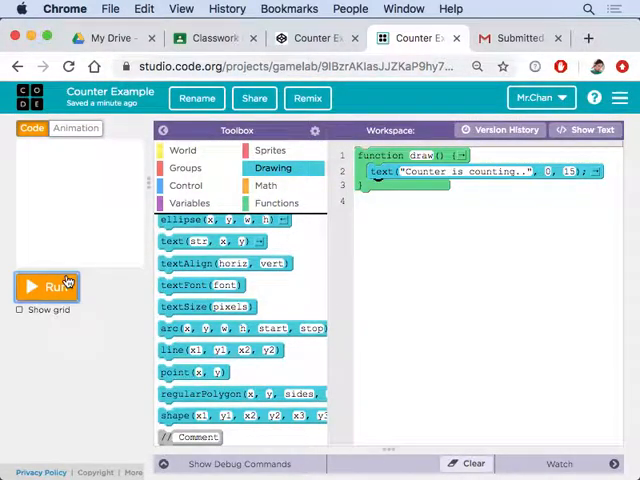
Step: Run, stop and rerun the program to check the size-30 message drawn at 0, 200
{"action": "left_click", "coordinate": [45, 287]}
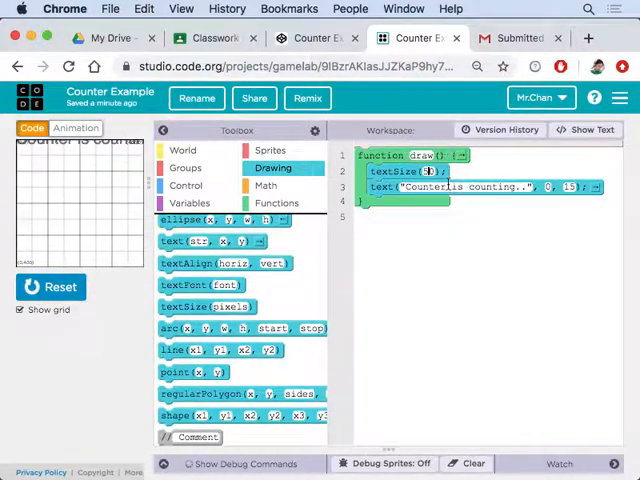
{"action": "left_click", "coordinate": [50, 287]}
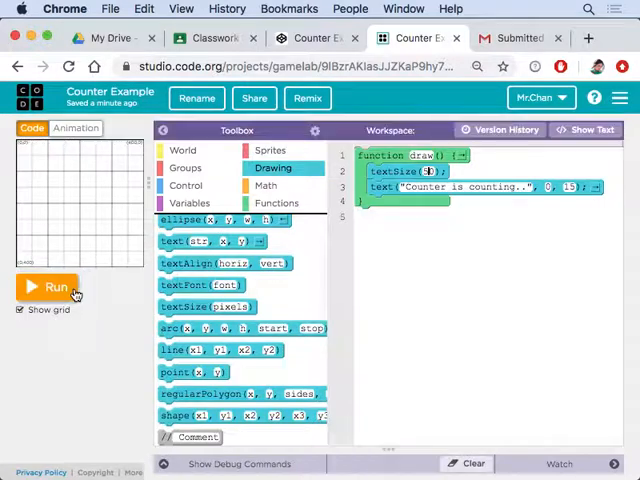
{"action": "left_click", "coordinate": [45, 287]}
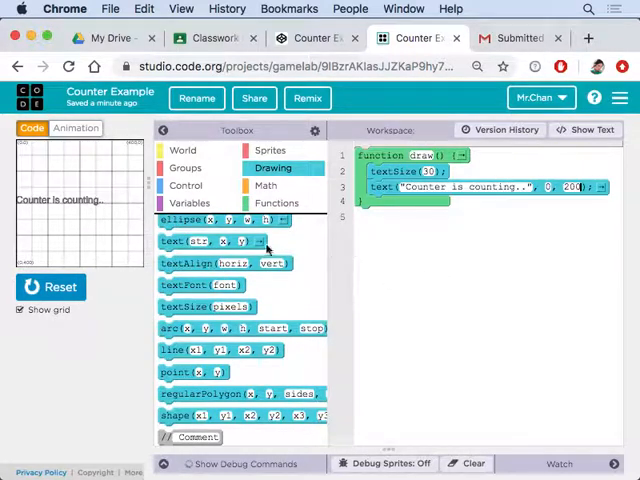
{"action": "left_click", "coordinate": [189, 202]}
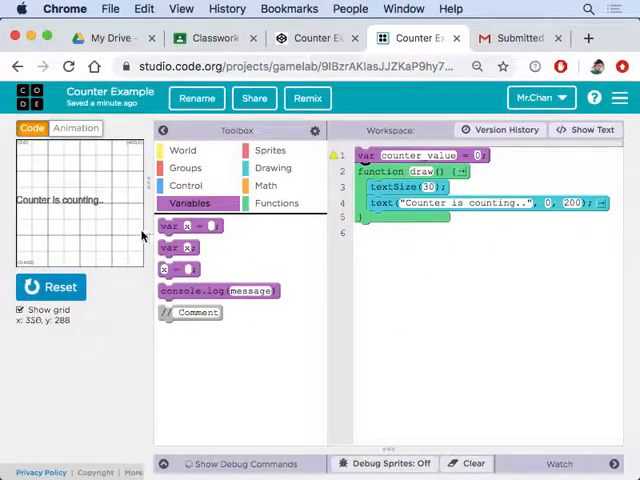
{"action": "mouse_move", "coordinate": [253, 221]}
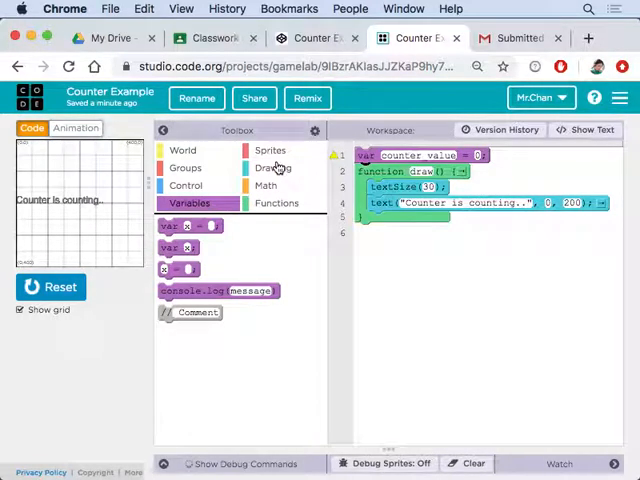
Step: Declare counter_value = 0 above draw(), browse the toolboxes, and switch to text view
{"action": "left_click", "coordinate": [271, 167]}
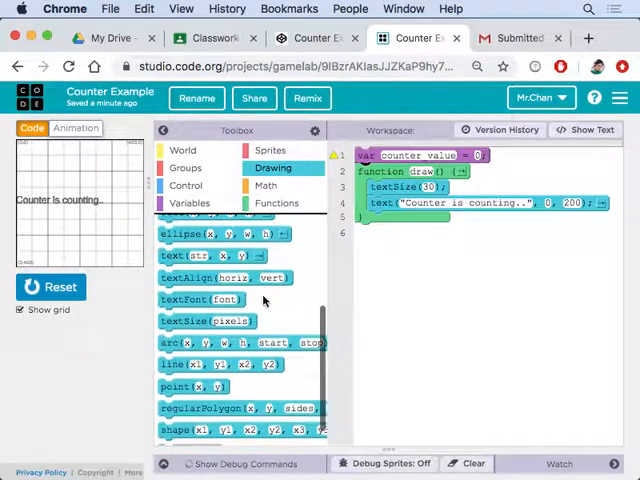
{"action": "left_click", "coordinate": [276, 203]}
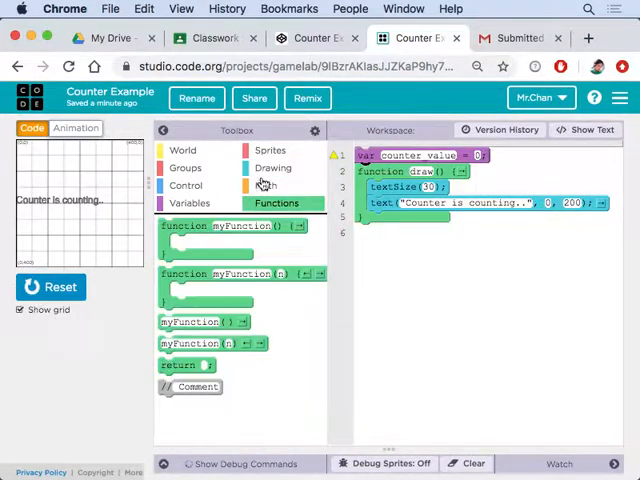
{"action": "left_click", "coordinate": [271, 150]}
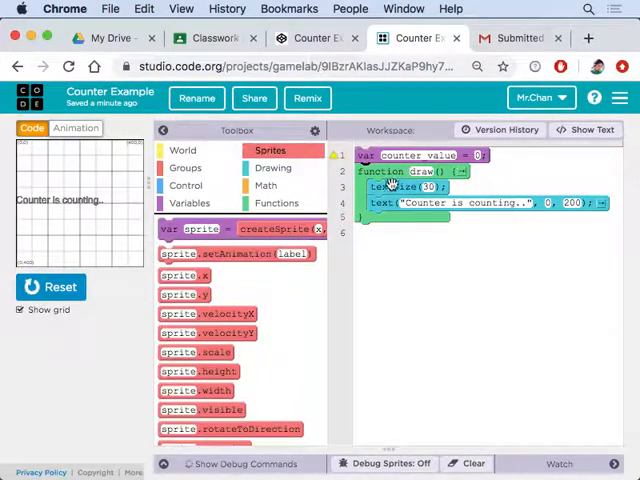
{"action": "left_click", "coordinate": [585, 130]}
{"action": "type", "text": "+"}
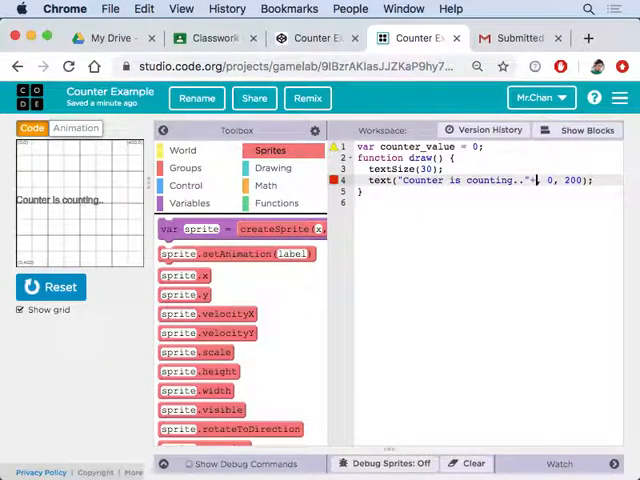
Step: Append + counter_value to the message string, run it, and return to blocks
{"action": "type", "text": "counter_value"}
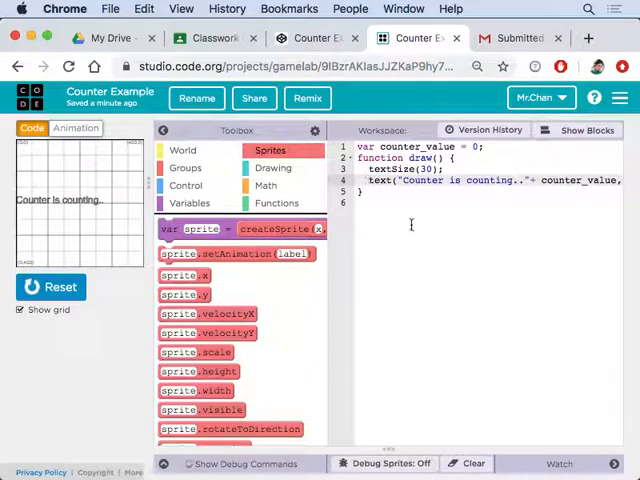
{"action": "mouse_move", "coordinate": [629, 152]}
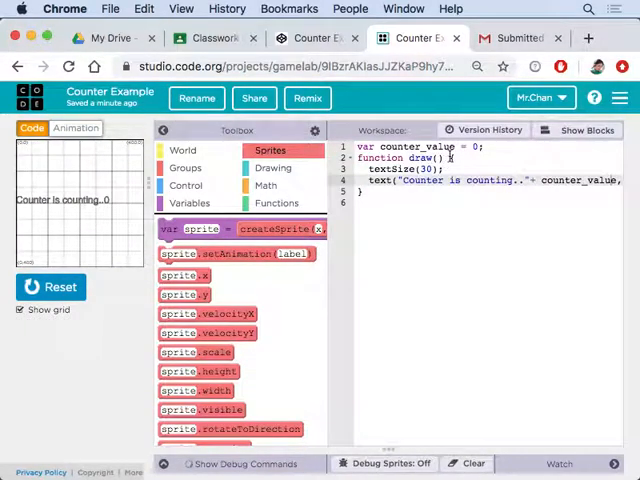
{"action": "left_click", "coordinate": [583, 130]}
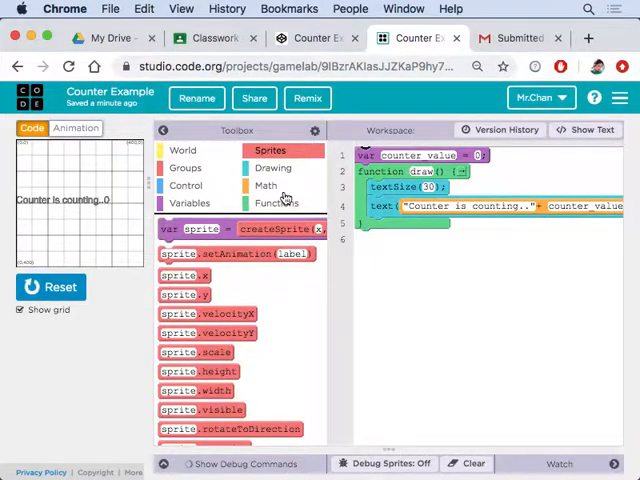
Step: Look through the Math toolbox, then display the Variables blocks
{"action": "left_click", "coordinate": [266, 185]}
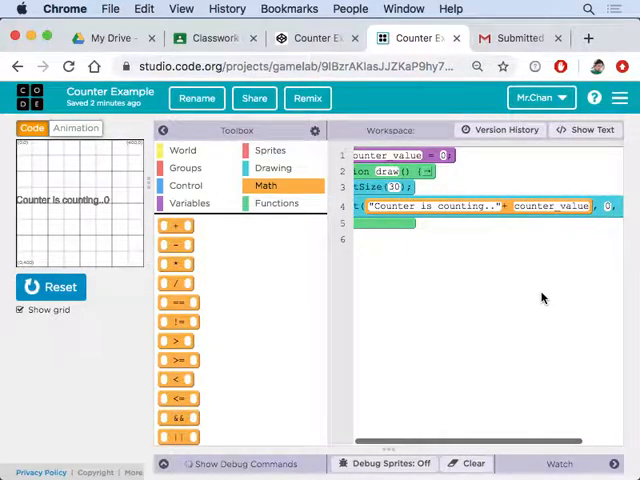
{"action": "mouse_move", "coordinate": [108, 203]}
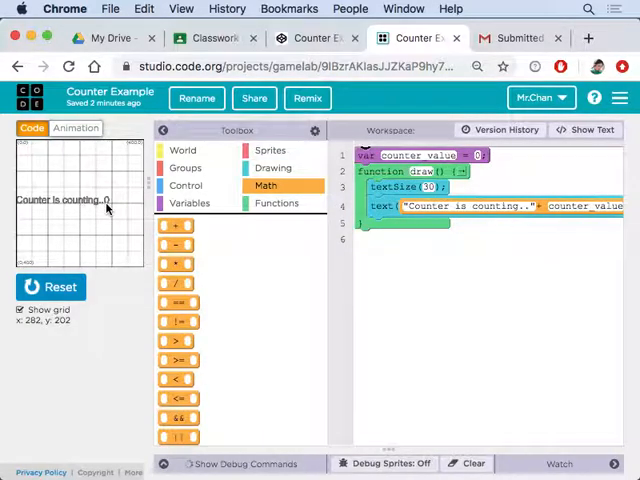
{"action": "mouse_move", "coordinate": [208, 337]}
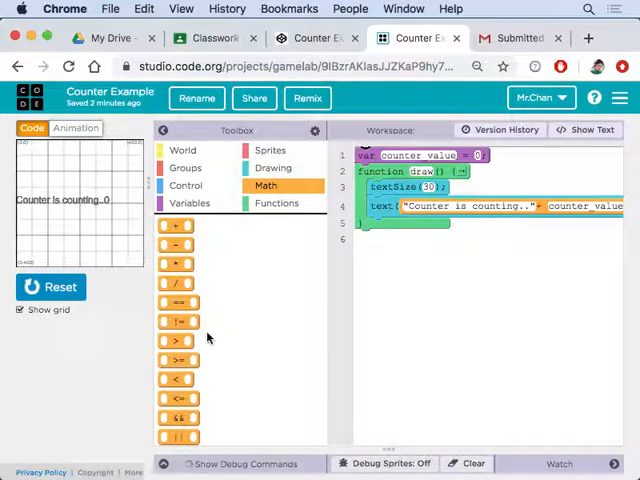
{"action": "left_click", "coordinate": [189, 203]}
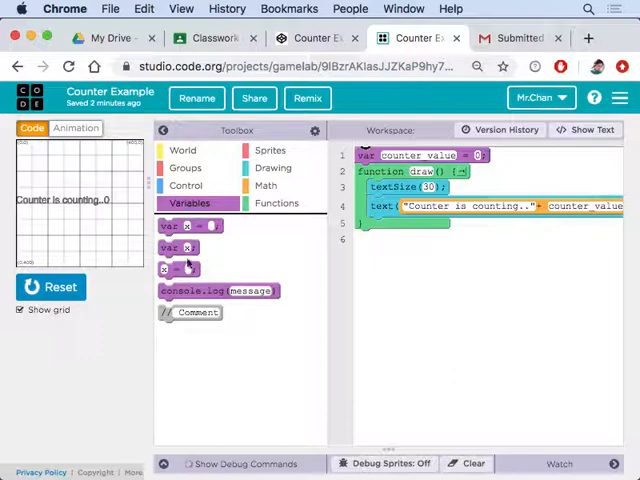
Step: Add a line in draw() setting counter_value to counter_valye+1
{"action": "left_click_drag", "start_coordinate": [177, 229], "coordinate": [400, 225]}
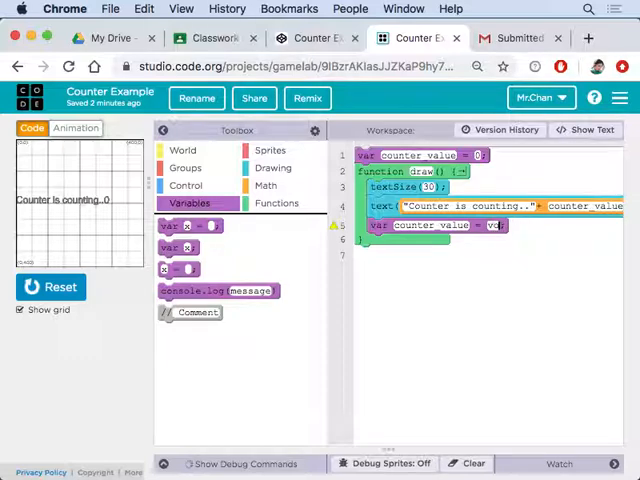
{"action": "type", "text": "counter_valye+1"}
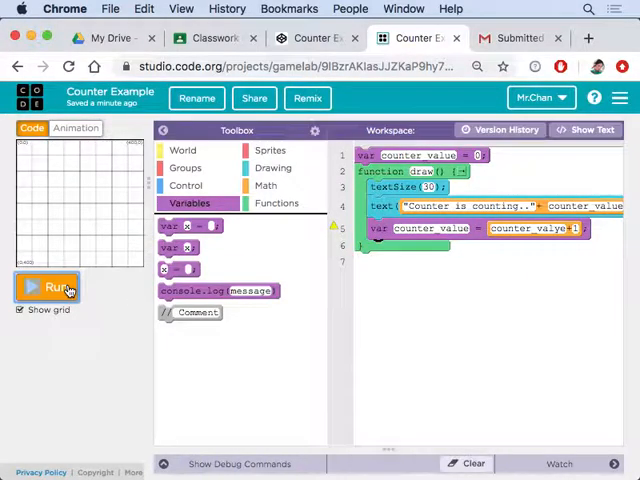
Step: Run the program, showing "Counter is counting..undefined" and a counter_valye error on line 5
{"action": "left_click", "coordinate": [47, 287]}
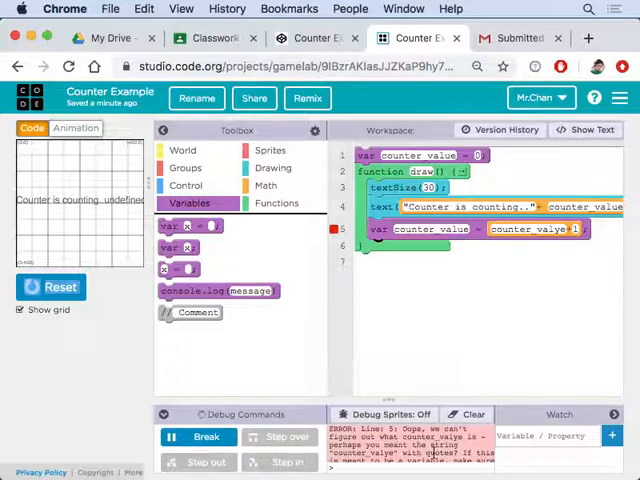
{"action": "mouse_move", "coordinate": [405, 400]}
{"action": "type", "text": "u"}
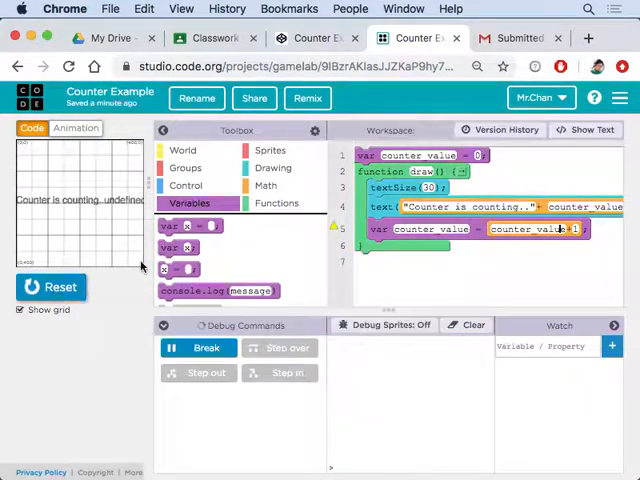
Step: Stop the program, correct the line to counter_value+1, and wrap it in an if block
{"action": "left_click", "coordinate": [50, 287]}
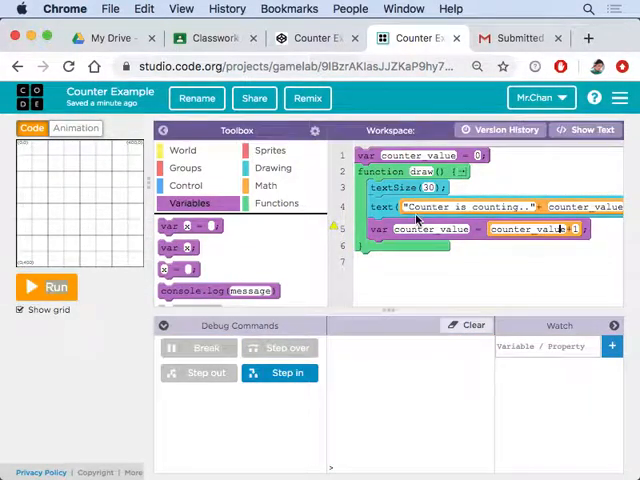
{"action": "mouse_move", "coordinate": [489, 264]}
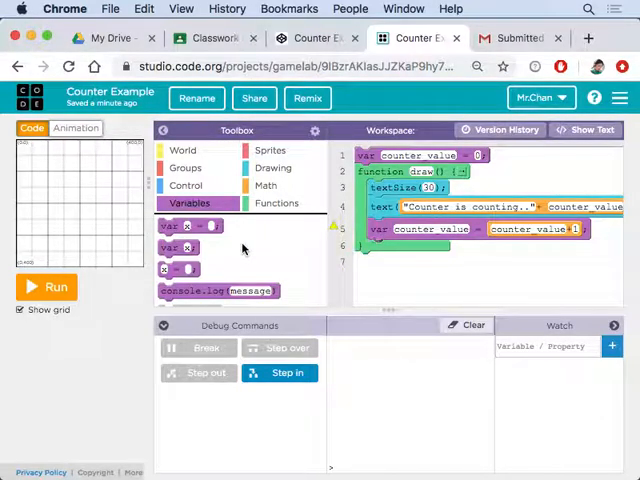
{"action": "left_click", "coordinate": [186, 185]}
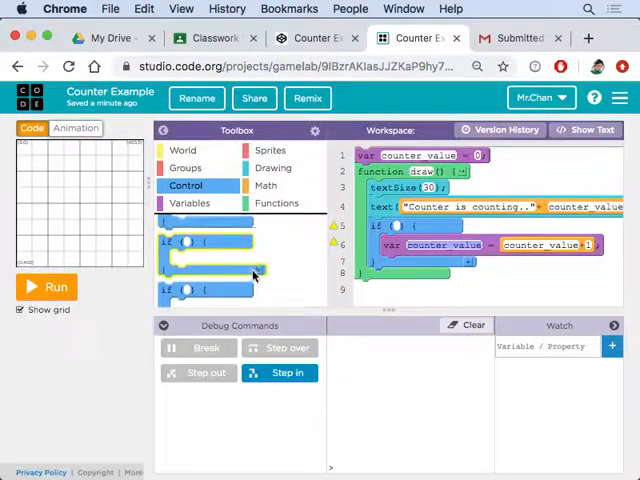
Step: Set the if condition to mouseDown("leftButton") and run the program
{"action": "left_click", "coordinate": [273, 168]}
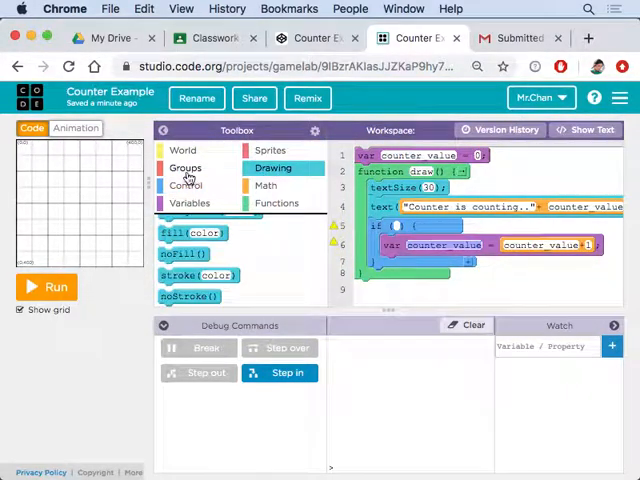
{"action": "left_click", "coordinate": [183, 149]}
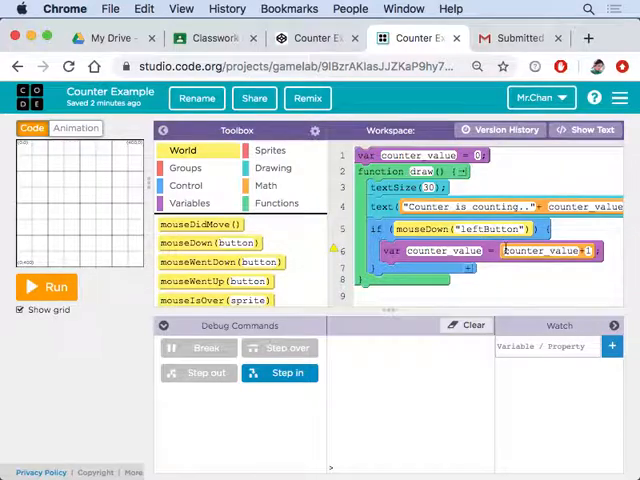
{"action": "left_click", "coordinate": [46, 287]}
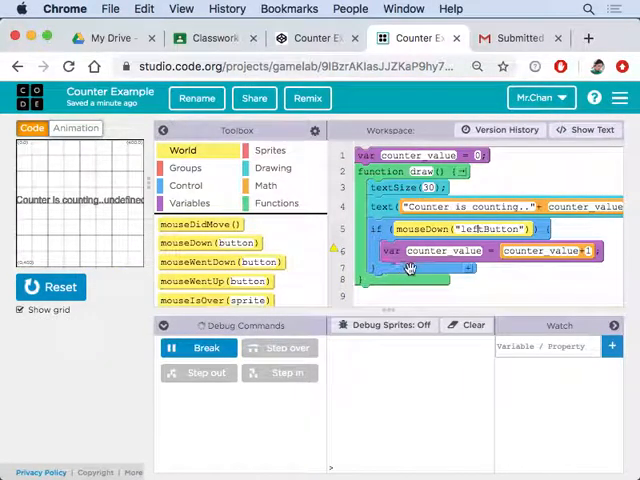
{"action": "mouse_move", "coordinate": [460, 281]}
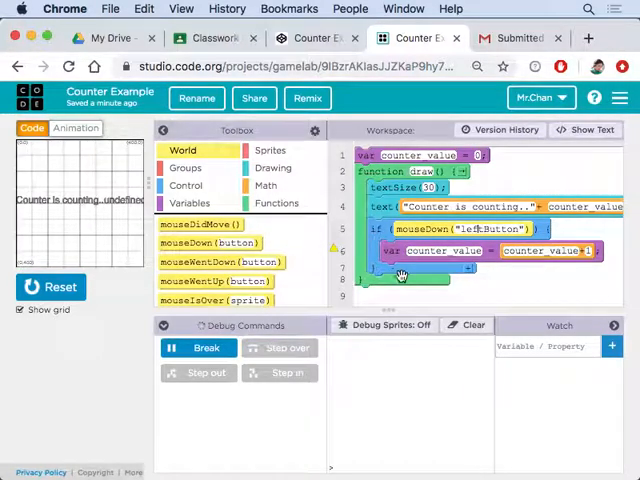
{"action": "mouse_move", "coordinate": [443, 273]}
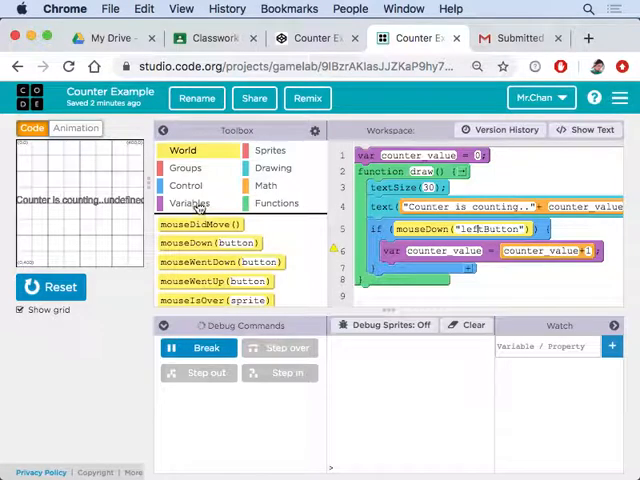
Step: Show the Variables blocks to add a counter_value = counter_value+1 assignment
{"action": "left_click", "coordinate": [189, 202]}
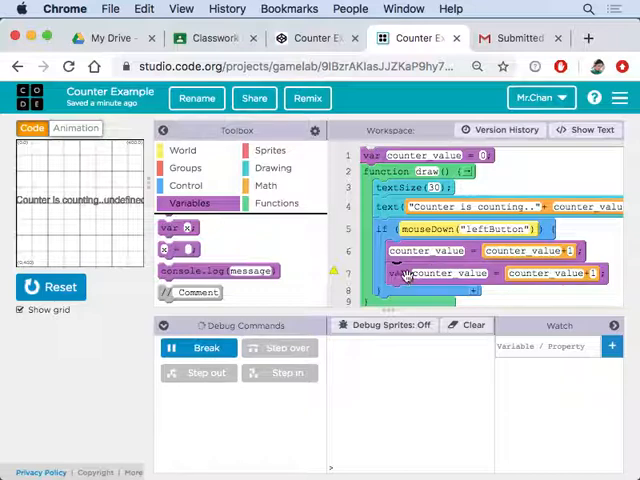
Step: Reset and re-run the program so clicks increment the counter from 0
{"action": "left_click", "coordinate": [50, 287]}
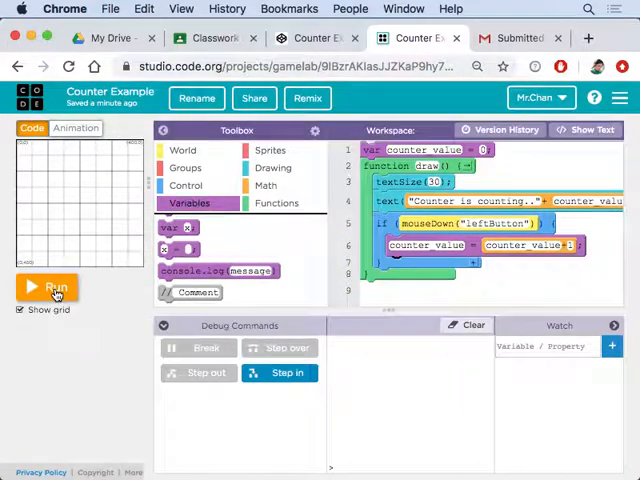
{"action": "left_click", "coordinate": [47, 287]}
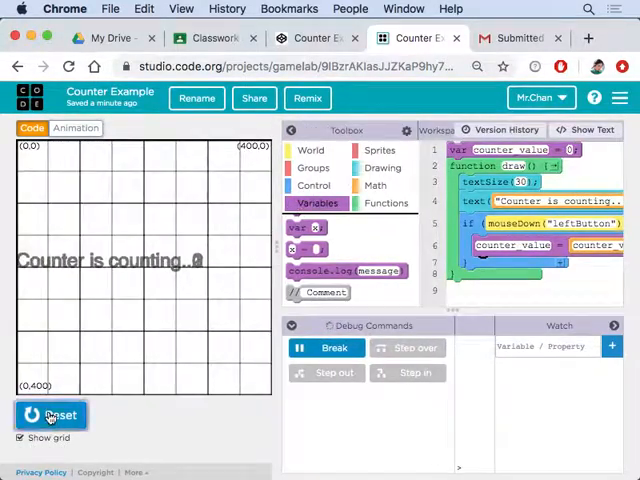
{"action": "mouse_move", "coordinate": [146, 322]}
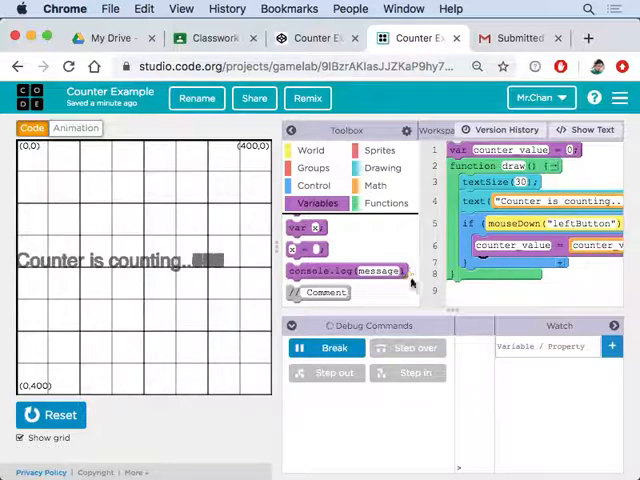
Step: Browse from Control to the Drawing blocks for a white background call
{"action": "left_click", "coordinate": [315, 185]}
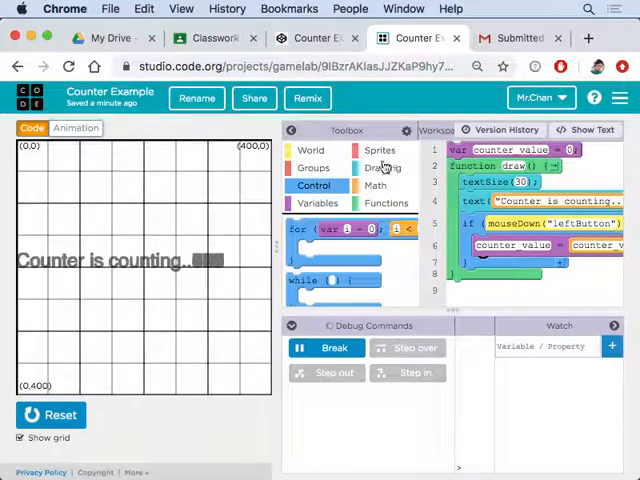
{"action": "left_click", "coordinate": [382, 167]}
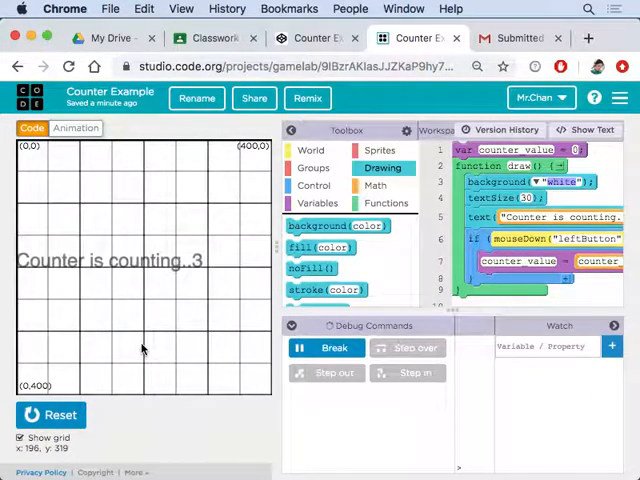
{"action": "mouse_move", "coordinate": [213, 275]}
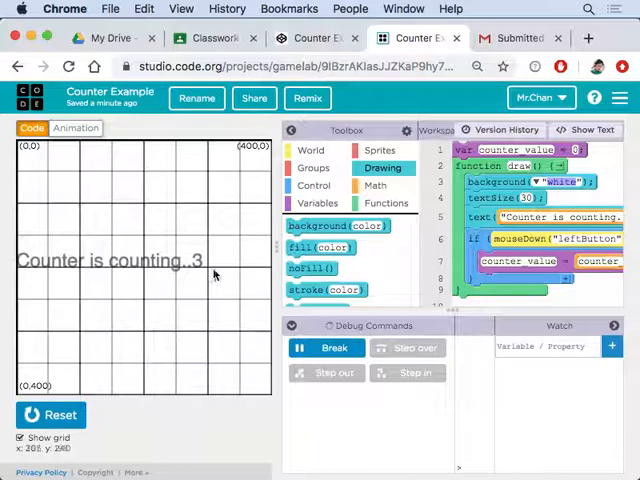